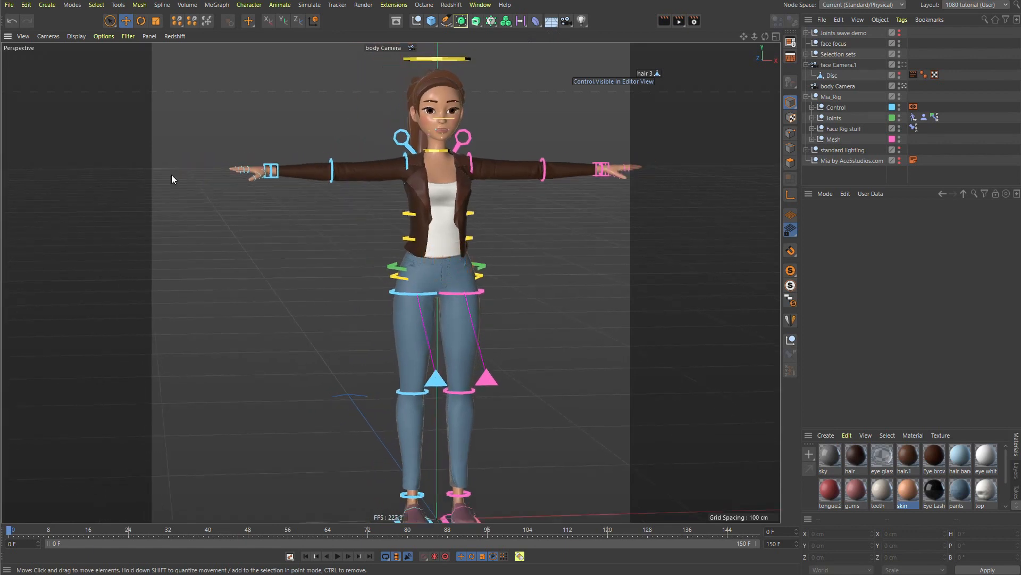
mouse_move(520, 243)
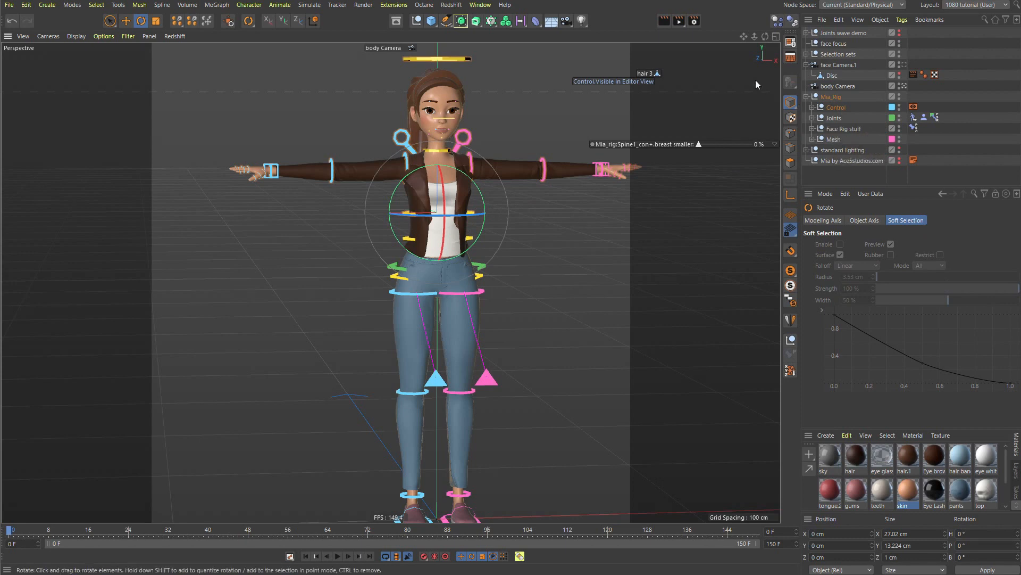
Expand Mia_Rig > Joints and select all child Constraint tags of the Hips tag's type.
left_click(831, 96)
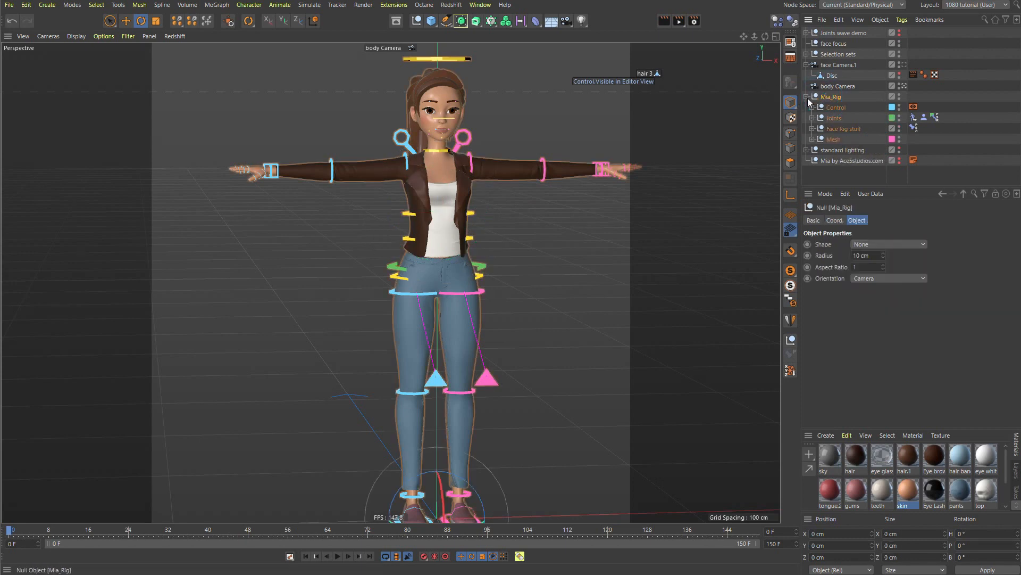
left_click(833, 118)
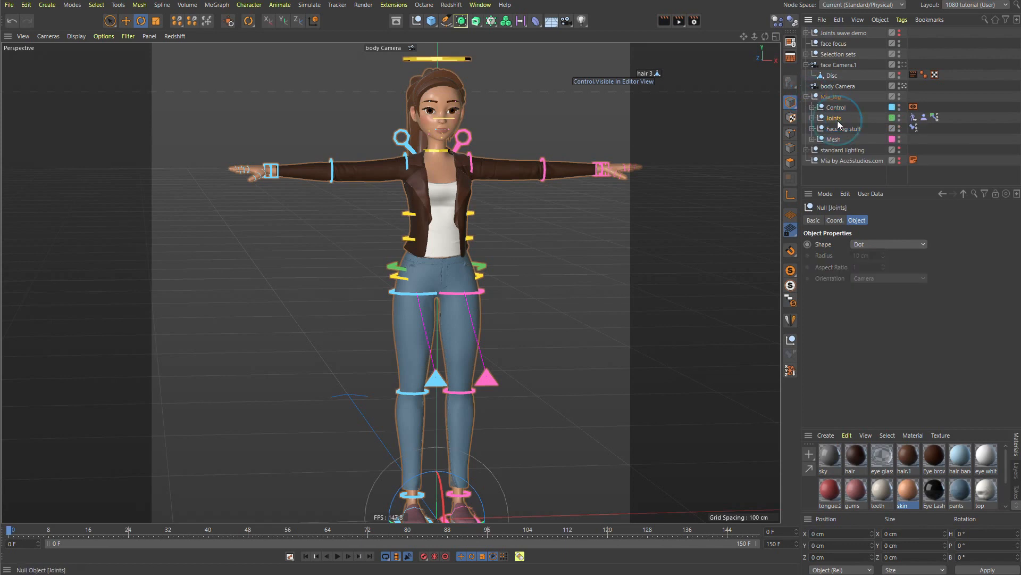
left_click(813, 118)
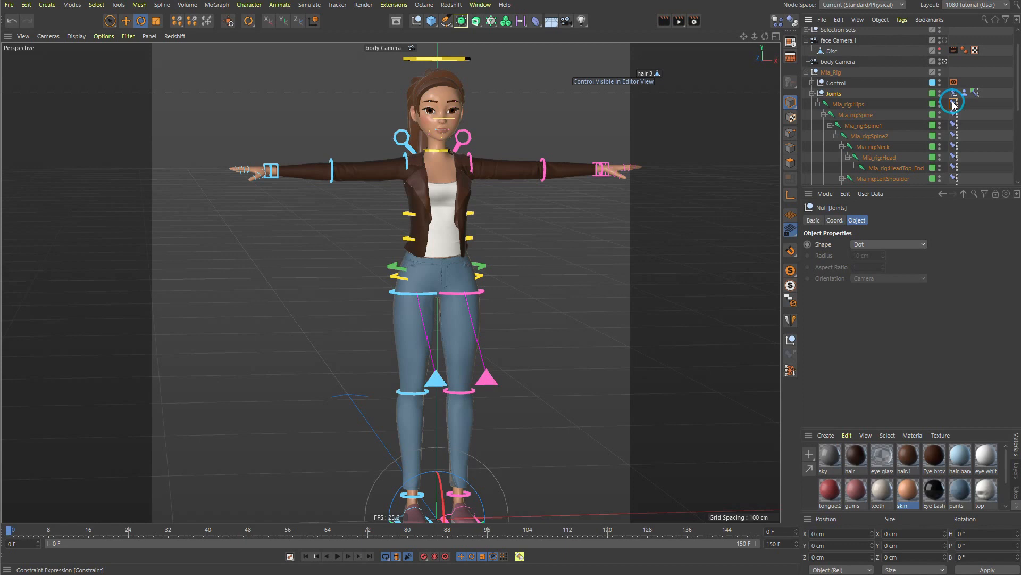
left_click(953, 103)
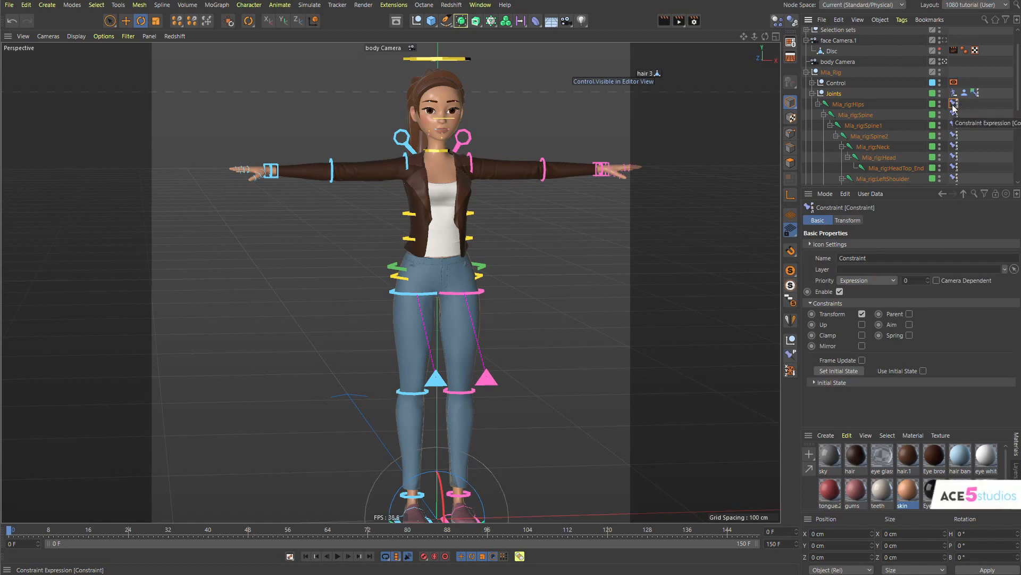
right_click(954, 105)
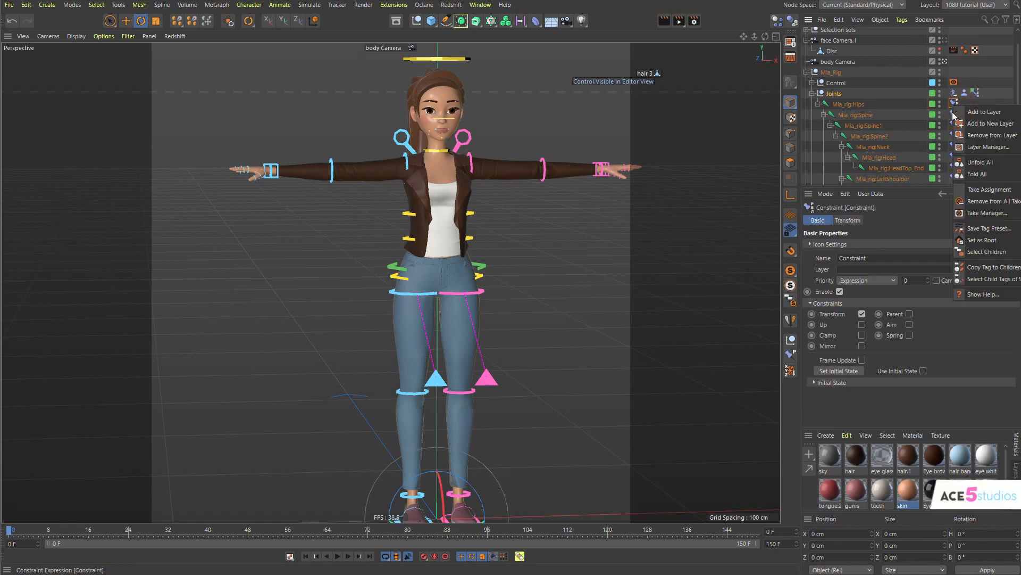
mouse_move(989, 279)
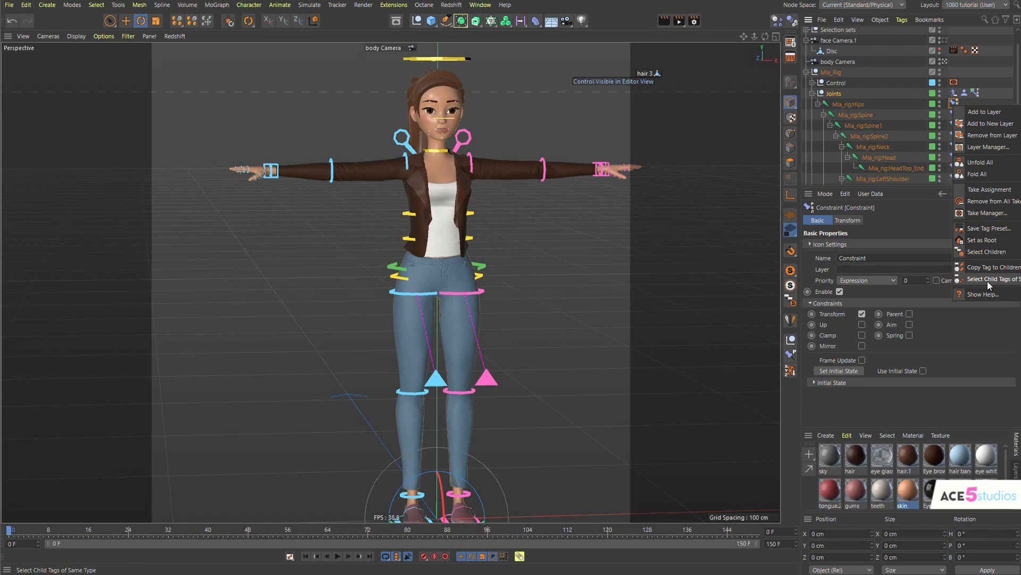
left_click(993, 279)
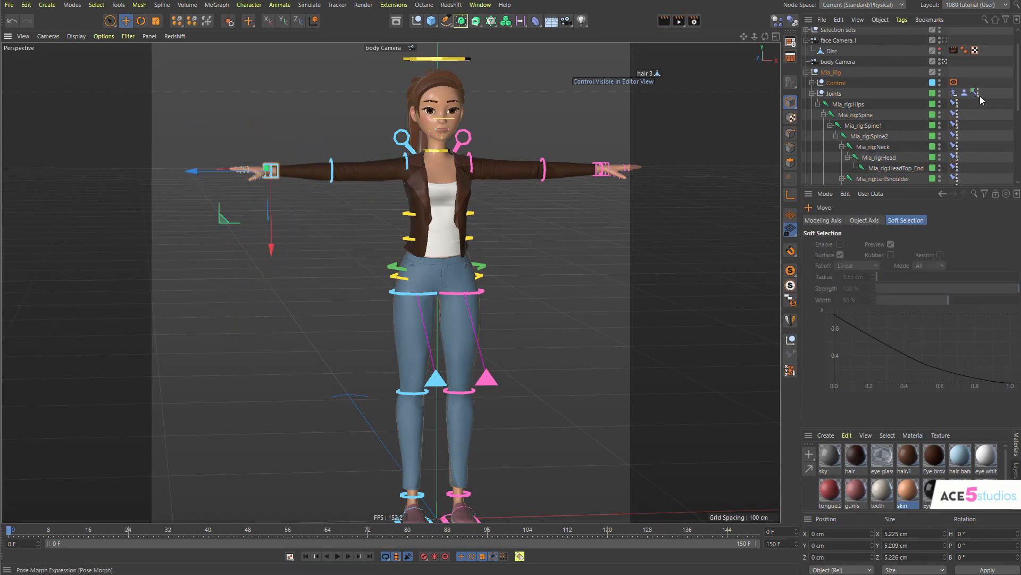
Show the Joints Pose Morph tag with Advanced expanded, revealing its Joints wave demo target.
left_click(976, 93)
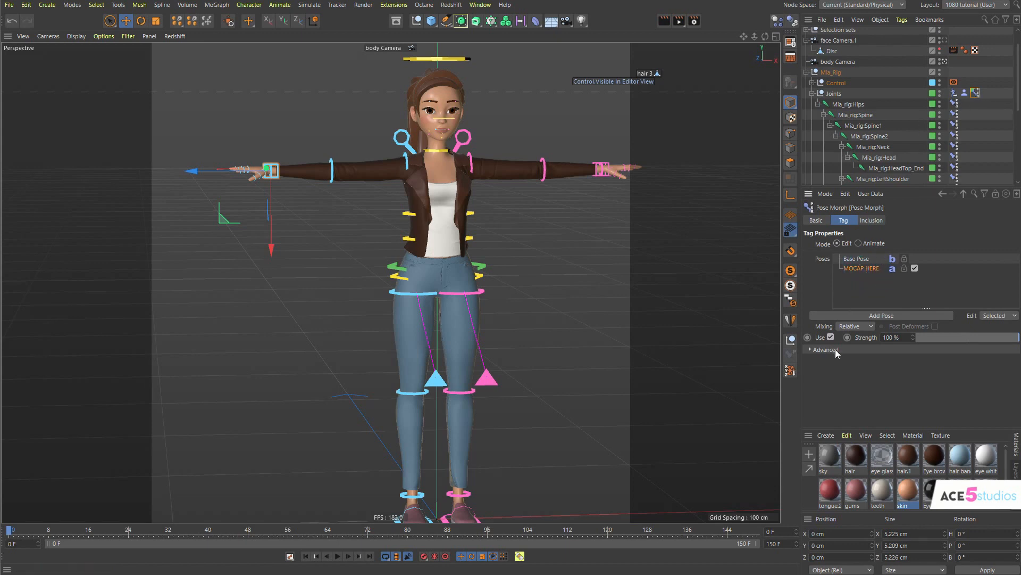
left_click(811, 350)
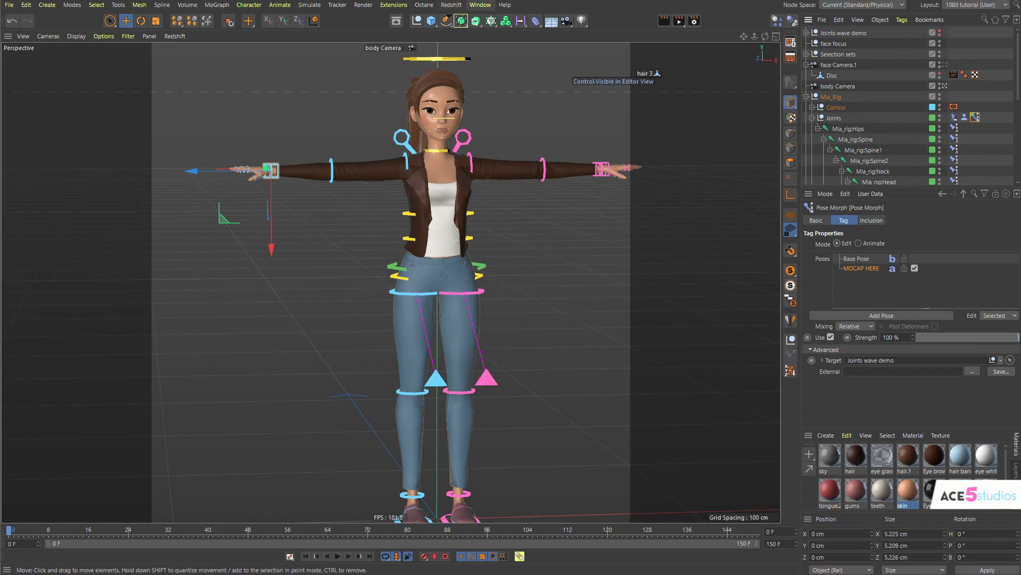
mouse_move(721, 323)
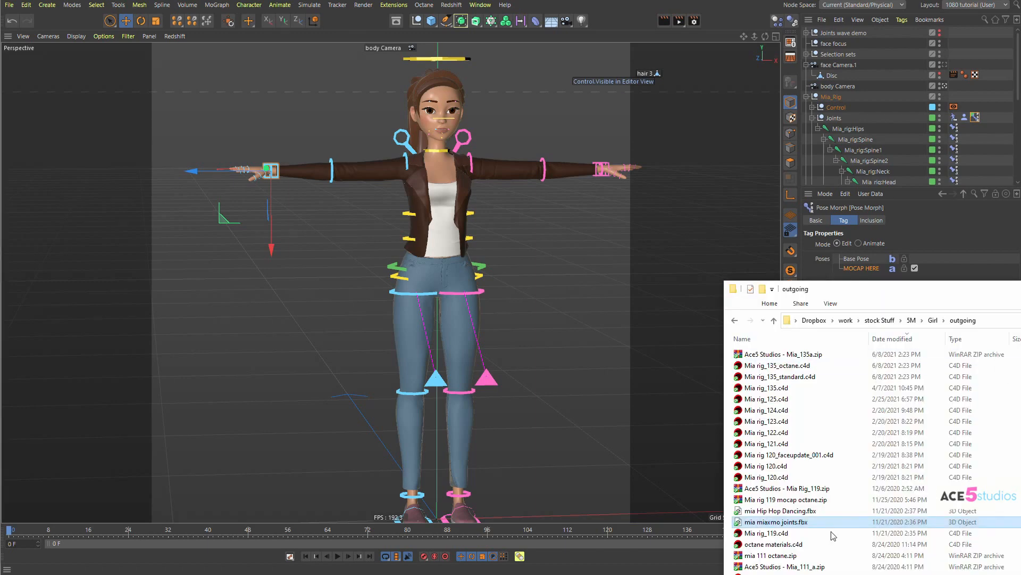
mouse_move(760, 525)
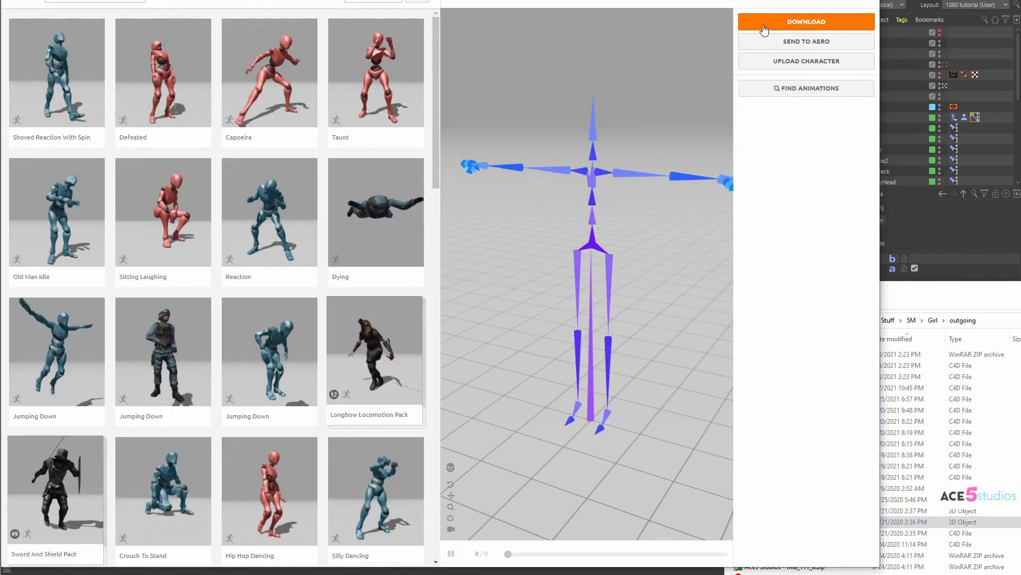
Upload the joints FBX as a Mixamo character and confirm the Auto-Rigger review.
left_click(806, 61)
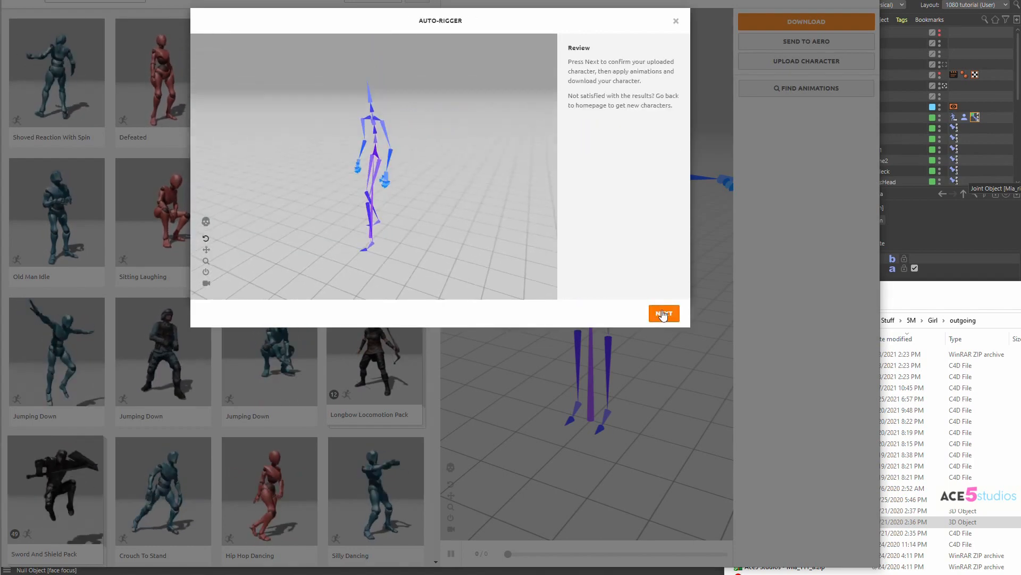
left_click(664, 313)
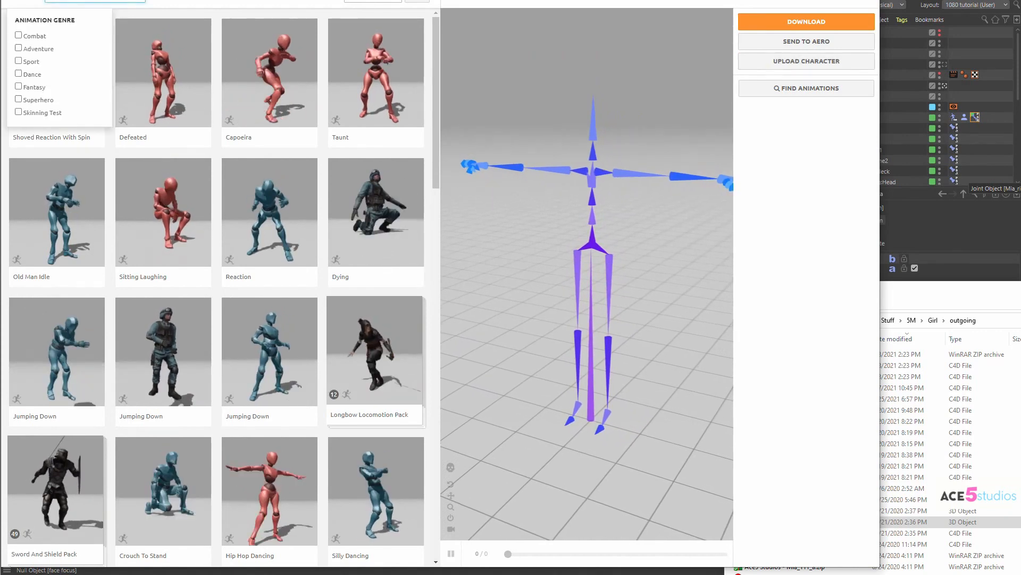
Apply Walk In Circle from the walk search results and open its download settings.
scroll("down", 3)
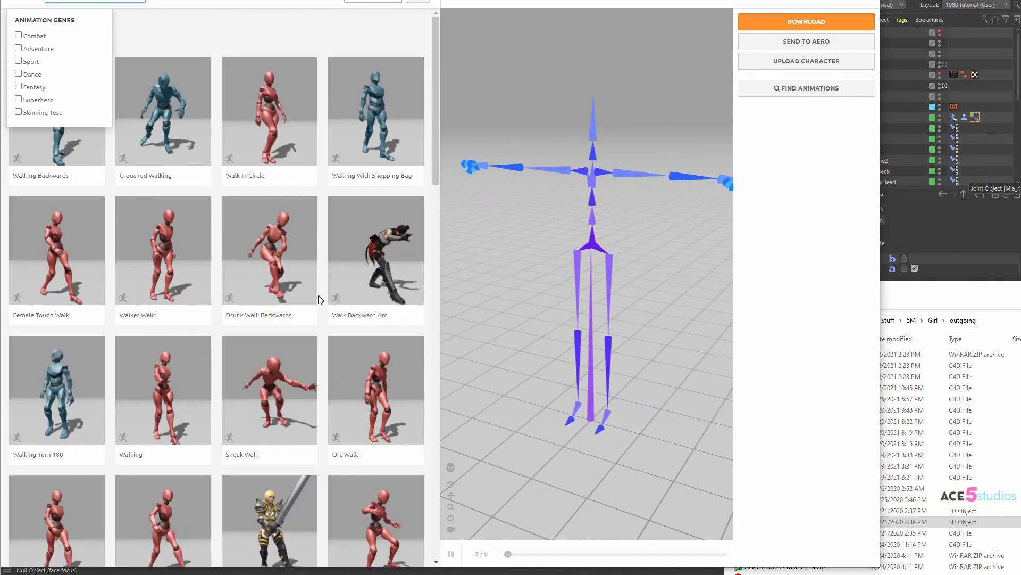
left_click(269, 111)
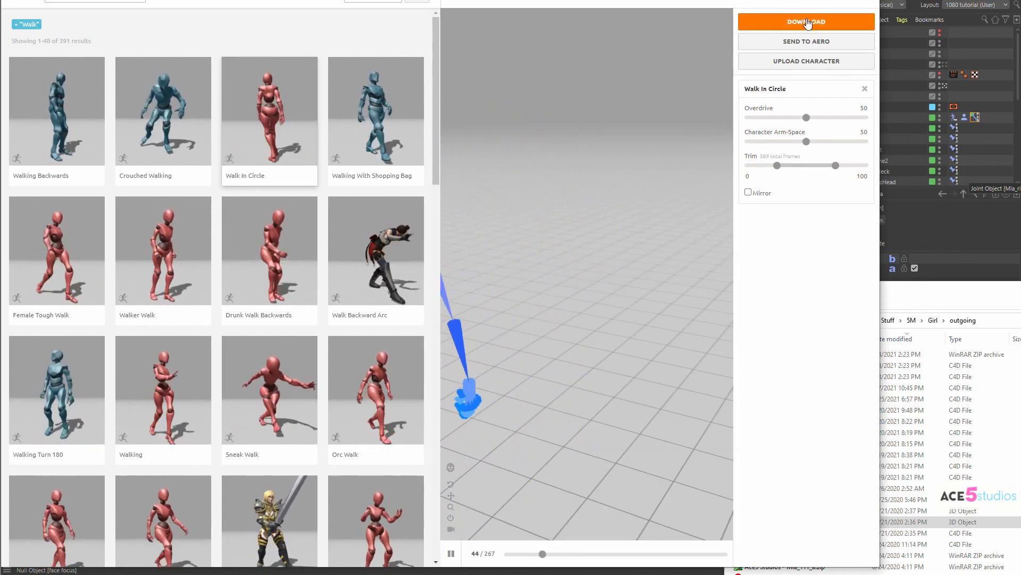
left_click(806, 22)
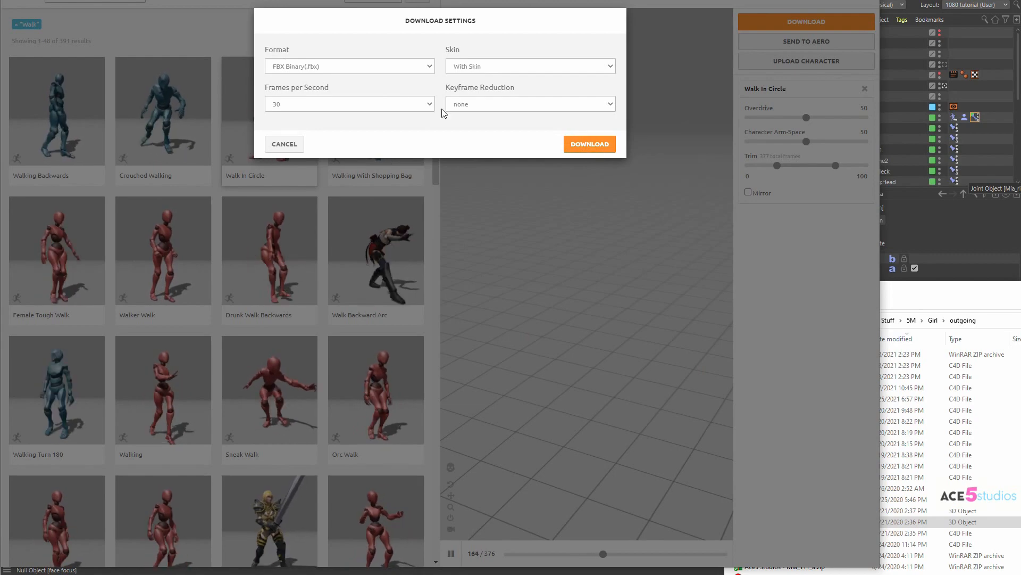
Save Walk In Circle.fbx into the outgoing folder with the chosen download settings.
left_click(589, 144)
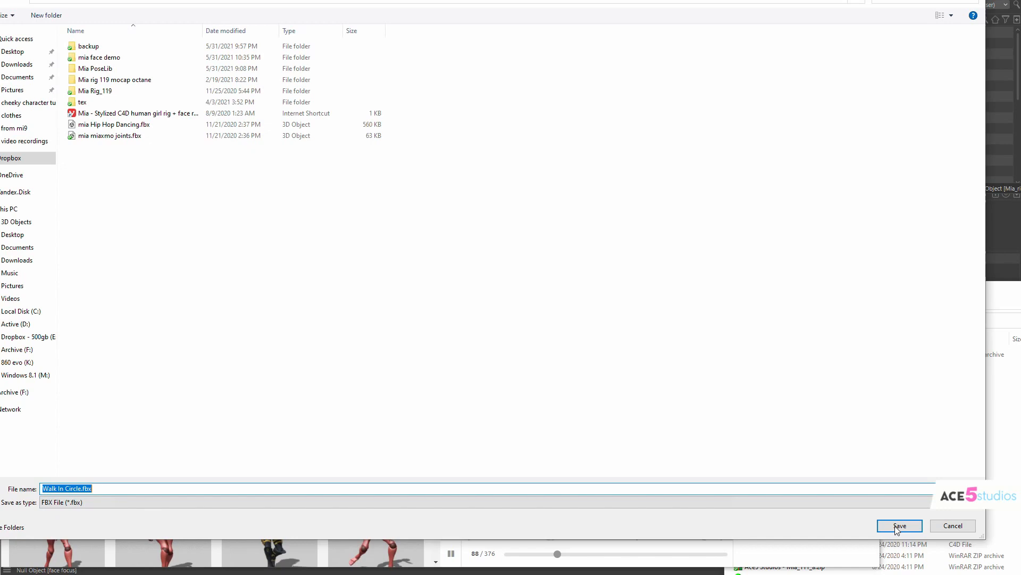
left_click(900, 525)
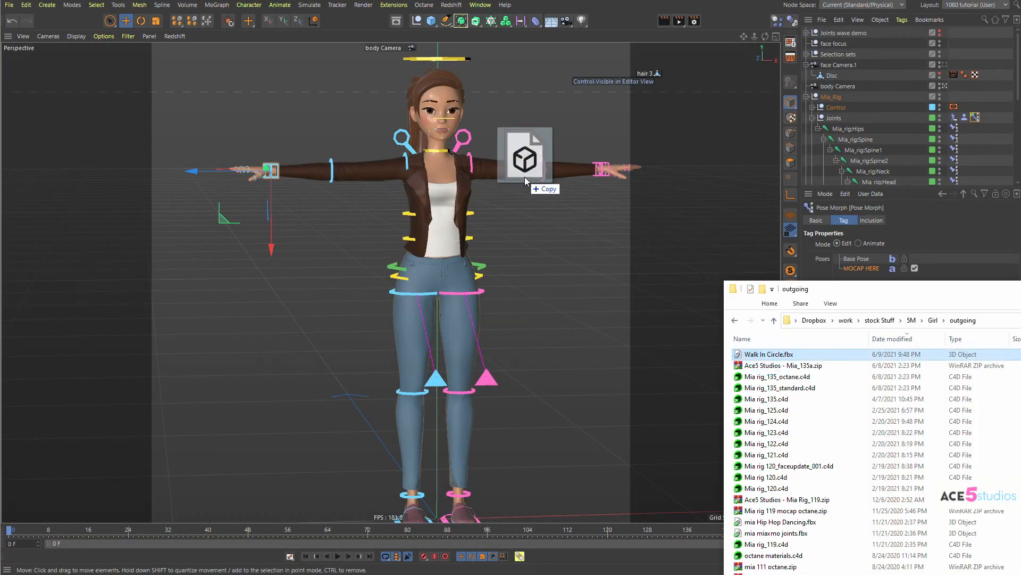
Drag Walk In Circle.fbx into the viewport, adding body_Joints and its circular walk path.
left_click_drag(524, 156, 592, 235)
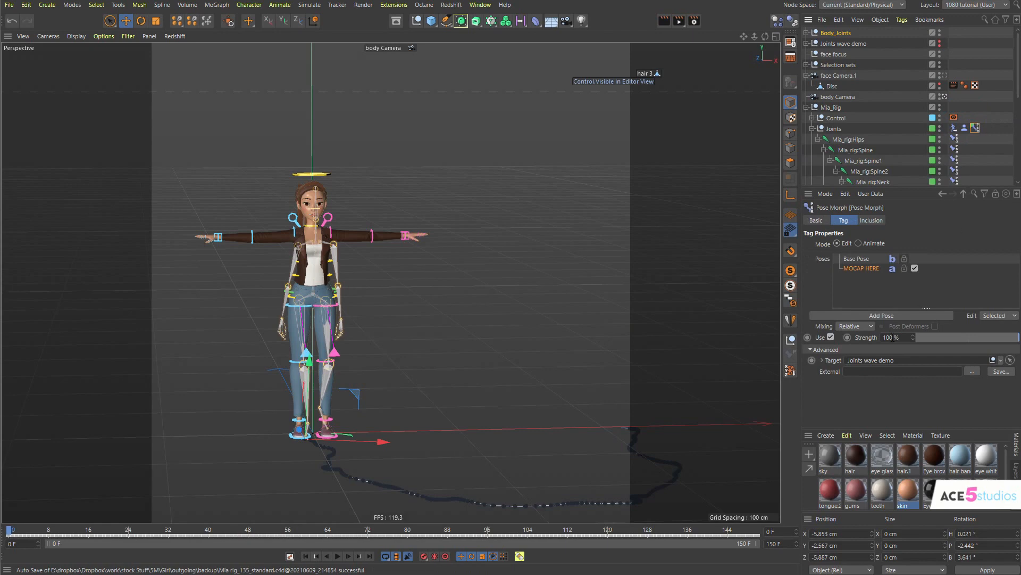
Make body_Joints the Pose Morph target and play the walk animation on Mia.
left_click(836, 32)
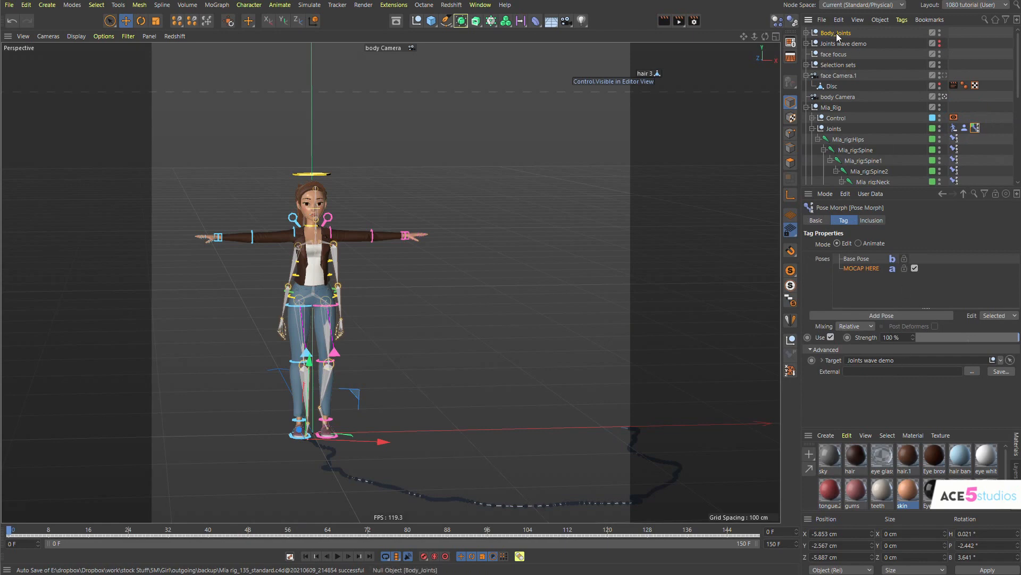
mouse_move(805, 33)
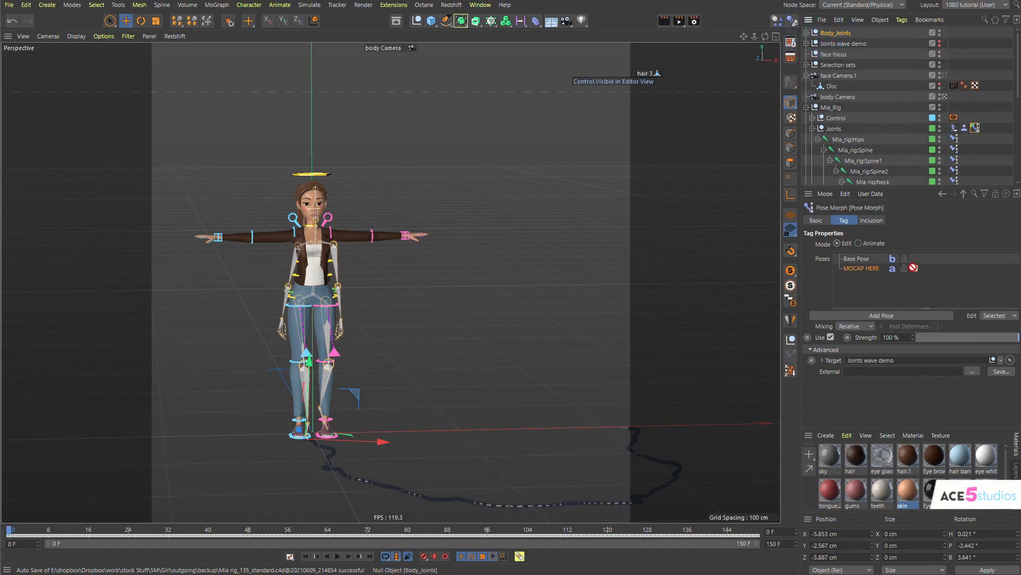
left_click(816, 219)
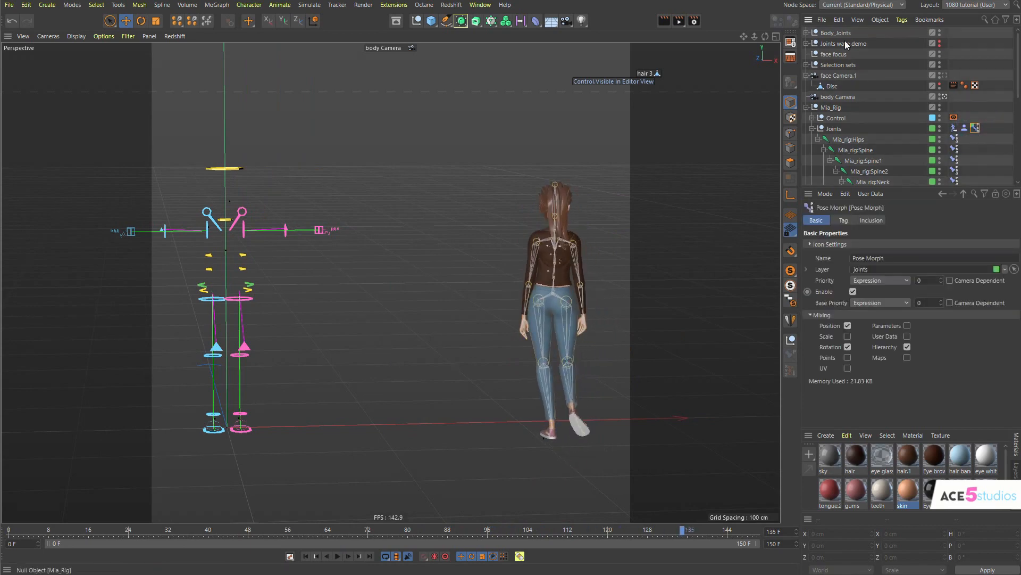
Rename body_Joints to 'mia walking', disable the Pose Morph tag, and show Character Definition.
left_click(840, 33)
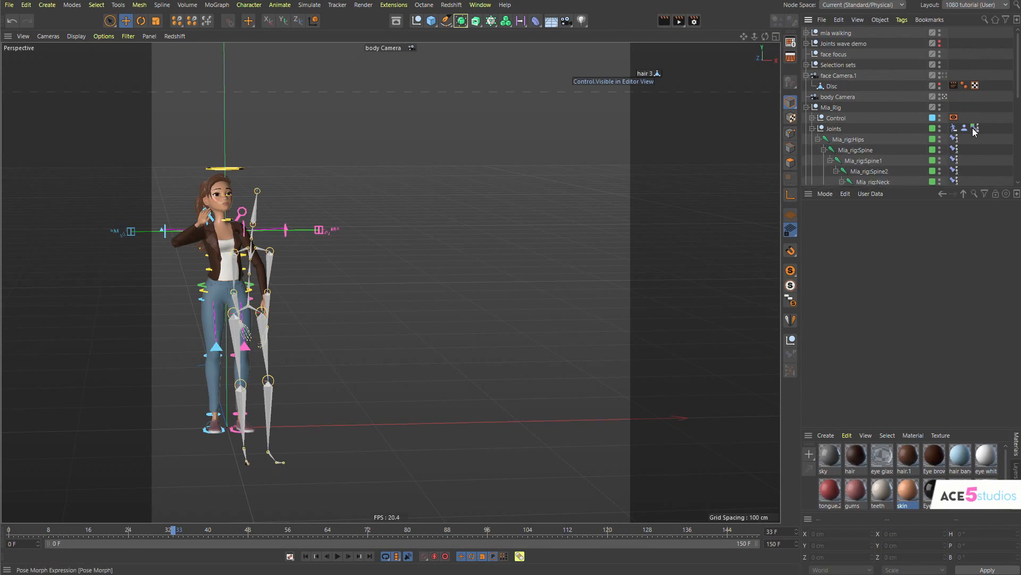
left_click(974, 128)
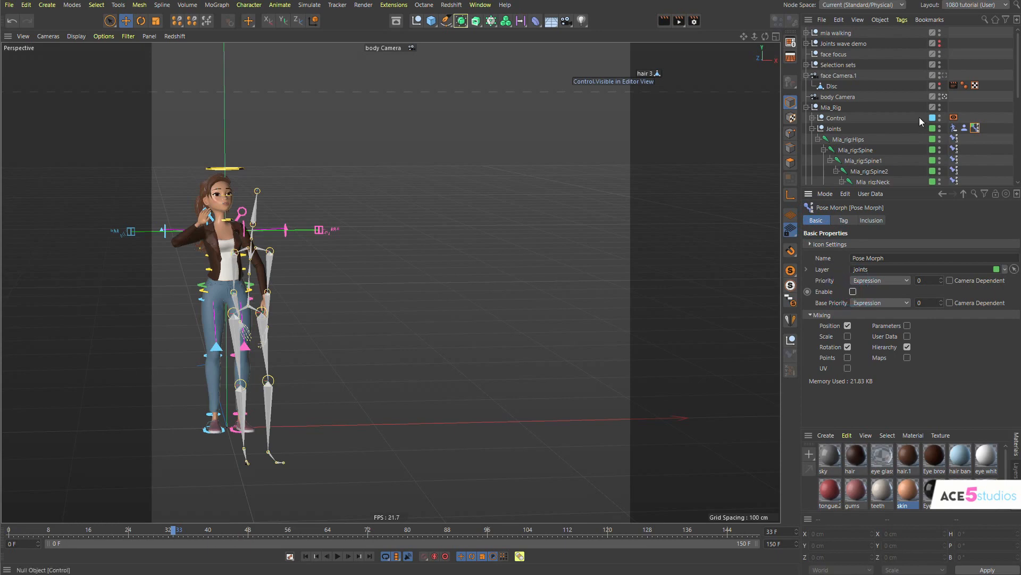
left_click(964, 128)
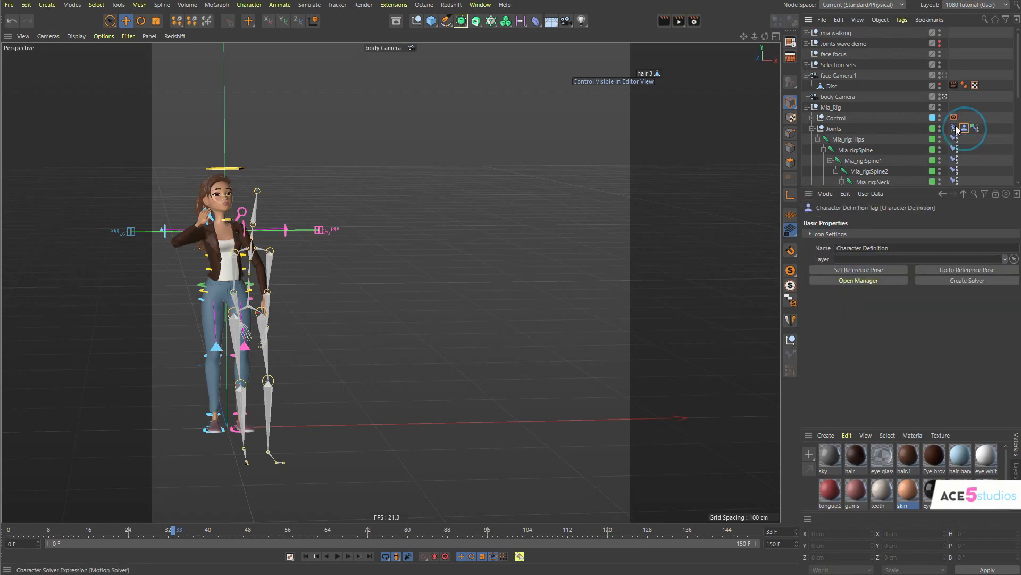
Compare the Character Definition and Motion Solver tags, showing the solver's Character Definition target.
left_click(955, 128)
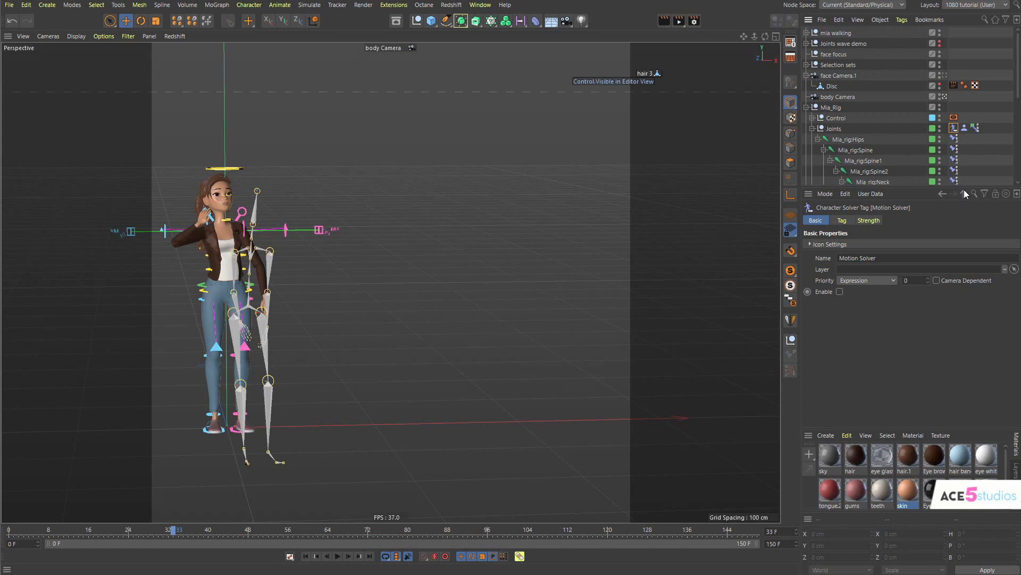
left_click(841, 221)
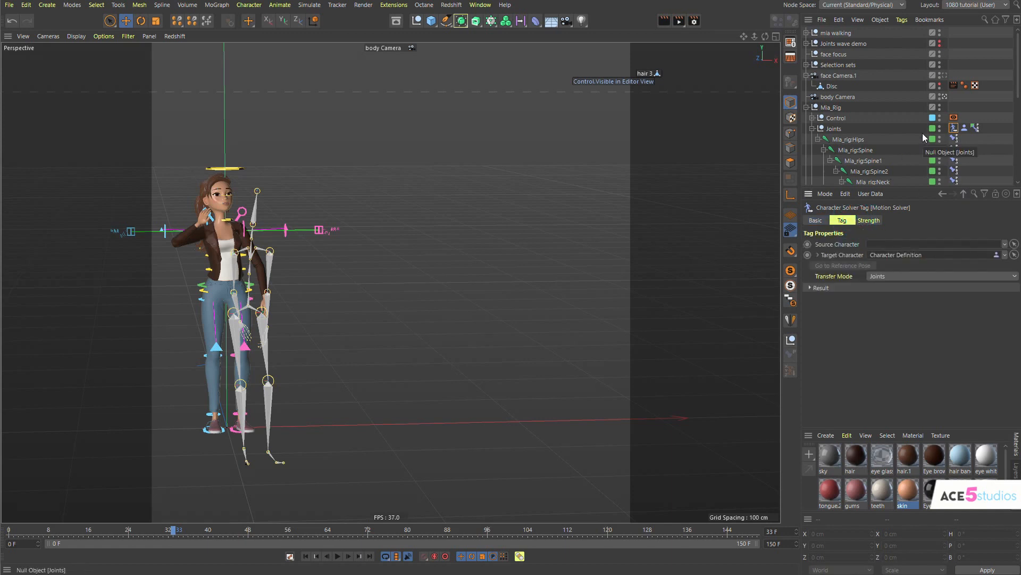
left_click(957, 128)
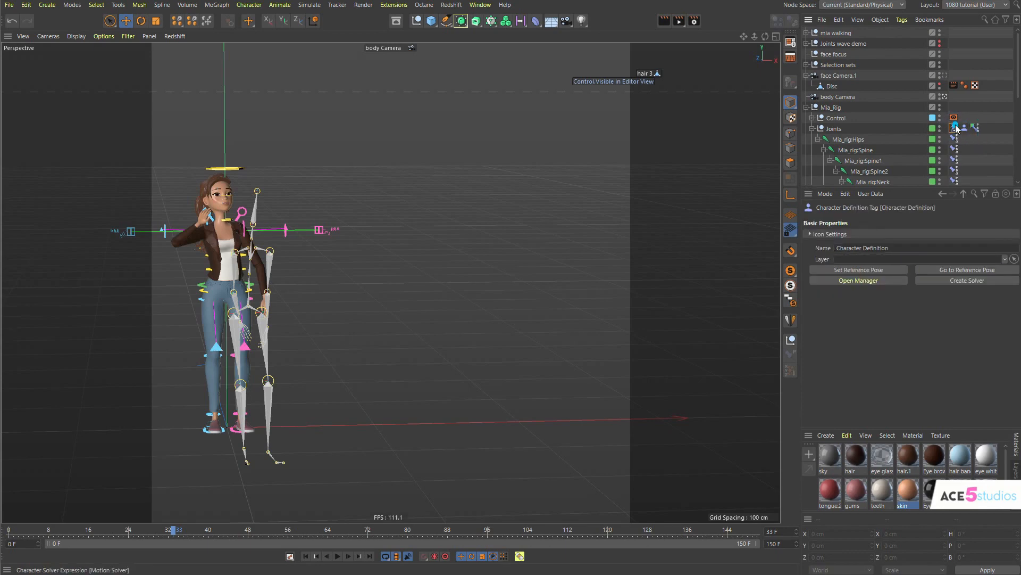
left_click(958, 128)
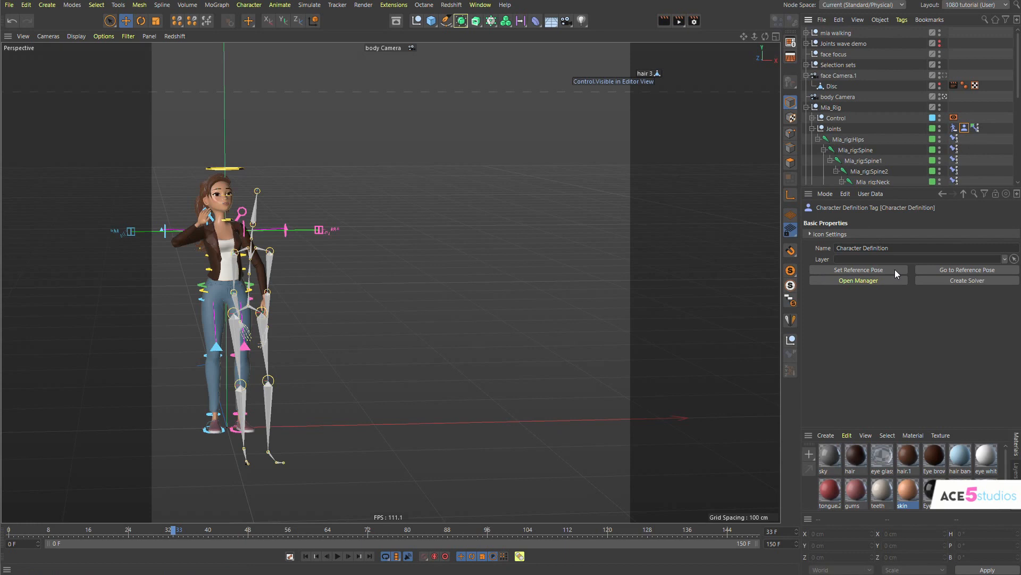
mouse_move(896, 273)
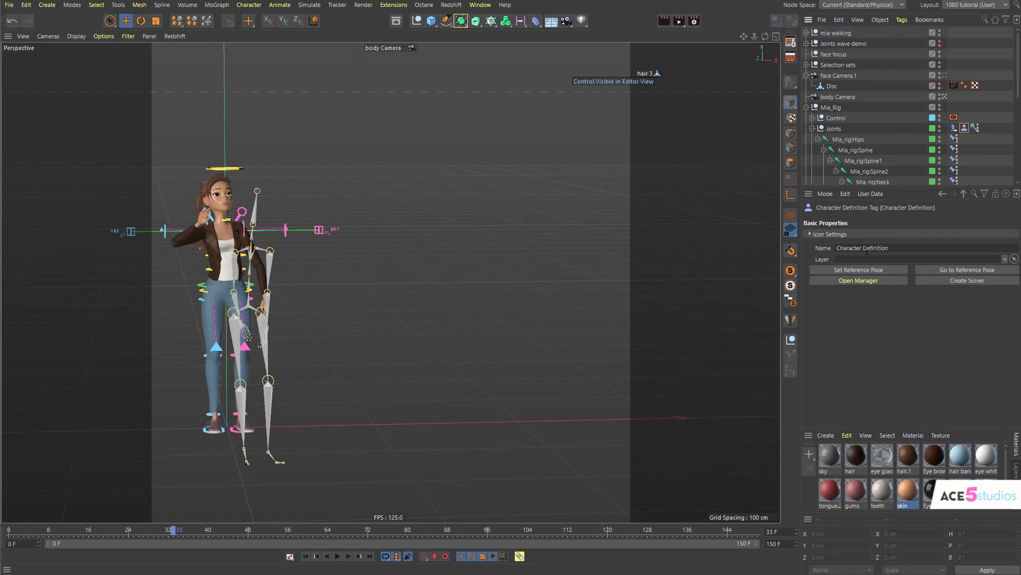
left_click(951, 128)
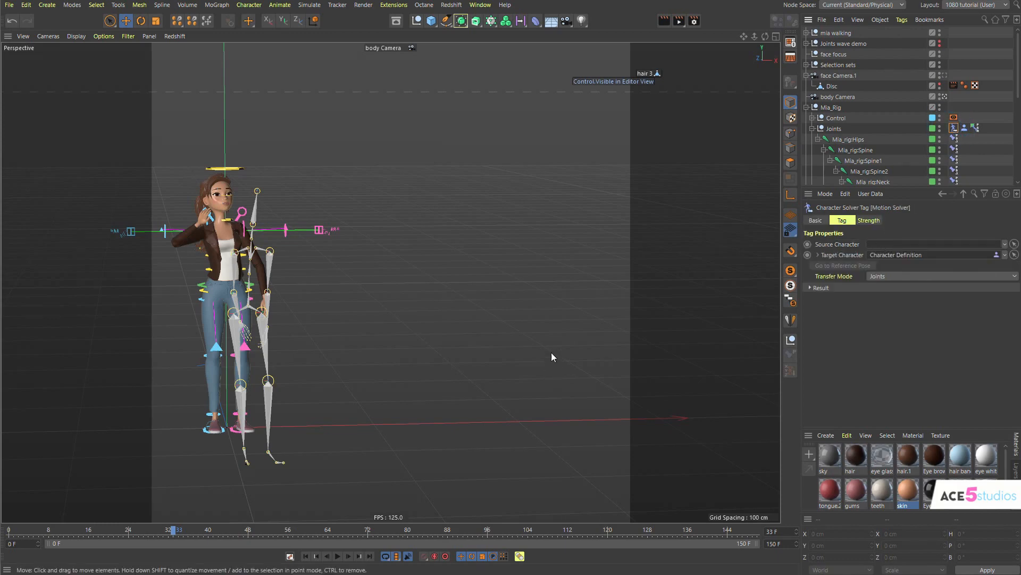
mouse_move(495, 468)
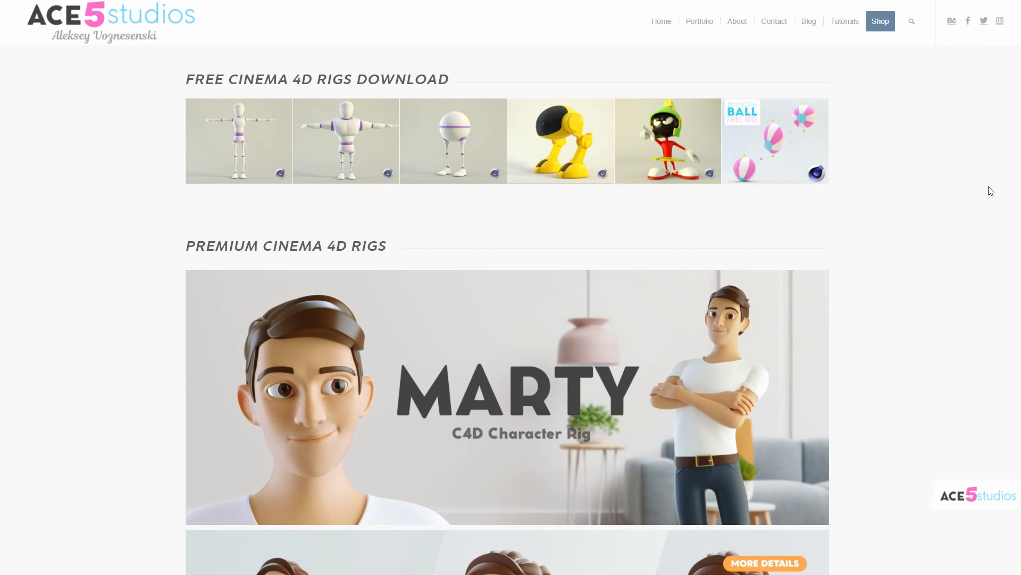
mouse_move(616, 206)
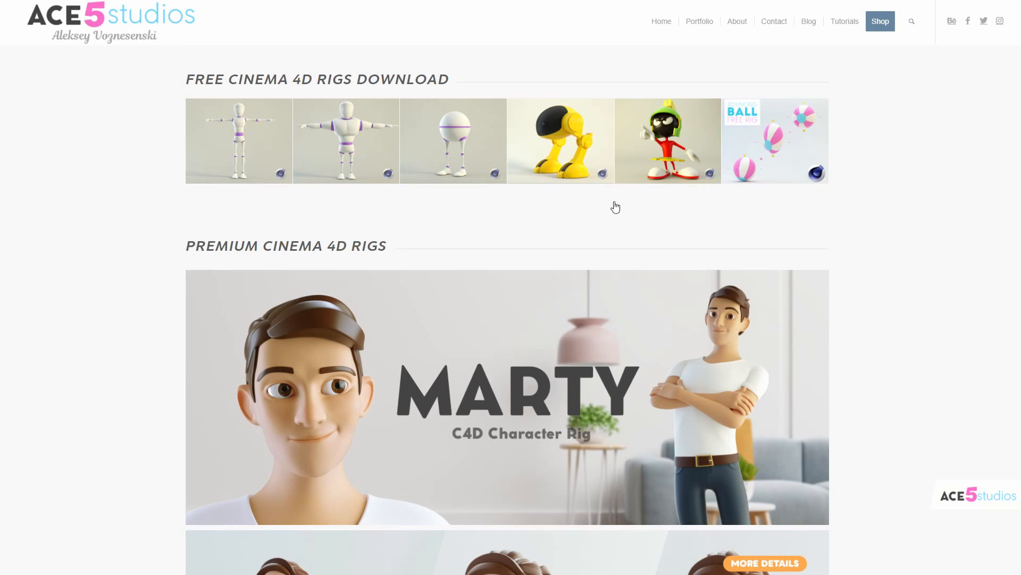
mouse_move(104, 166)
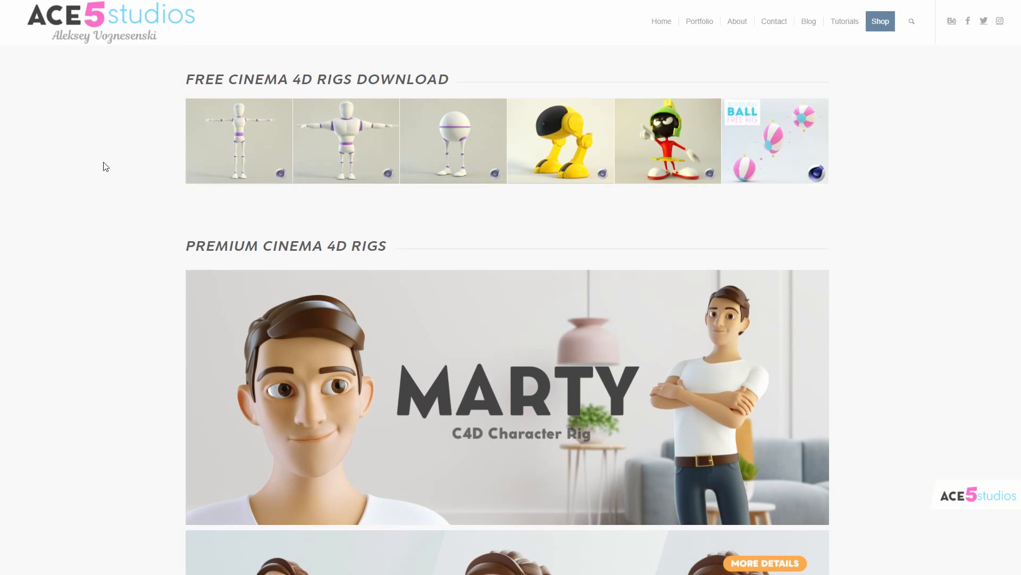
Scroll through the Ace5 Studios Shop and the Marty, Mia and Arms and Legs rig pages.
scroll("down", 3)
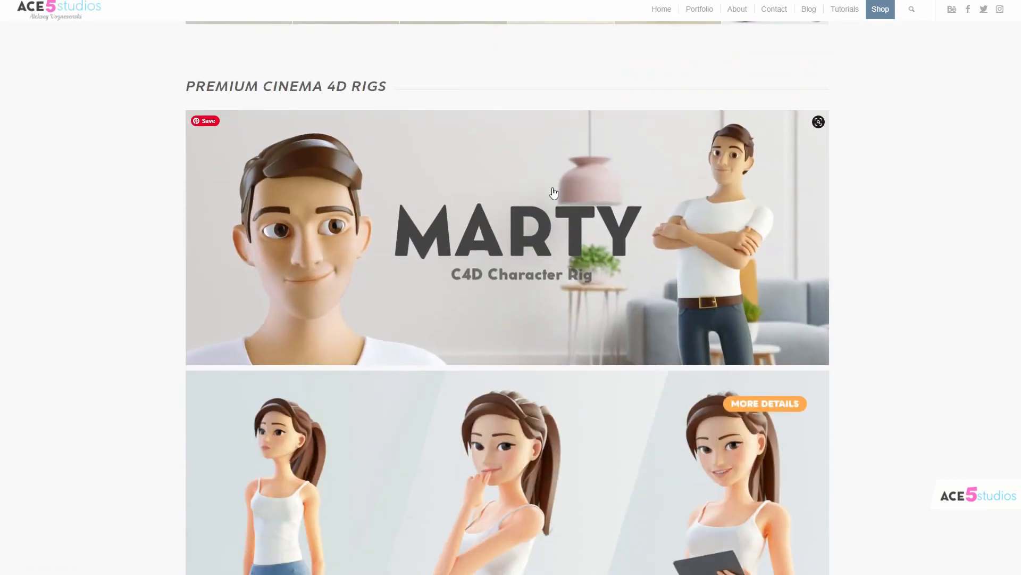
scroll("down", 3)
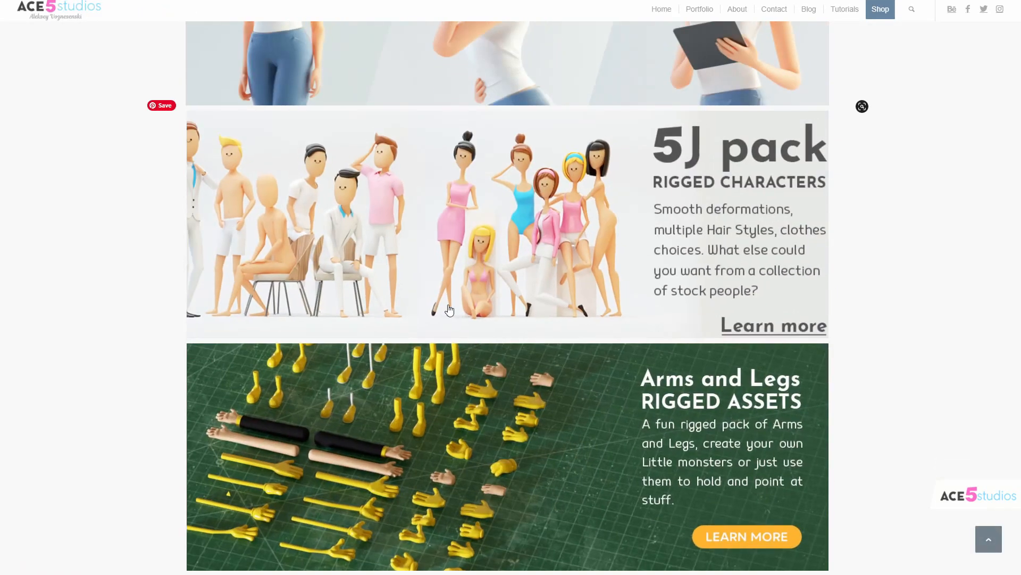
scroll("down", 3)
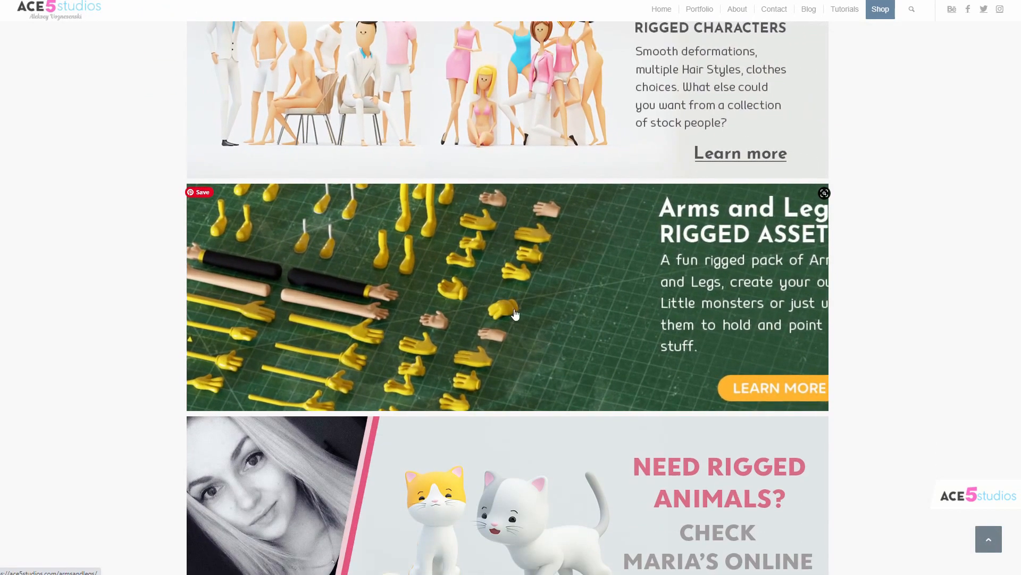
scroll("down", 3)
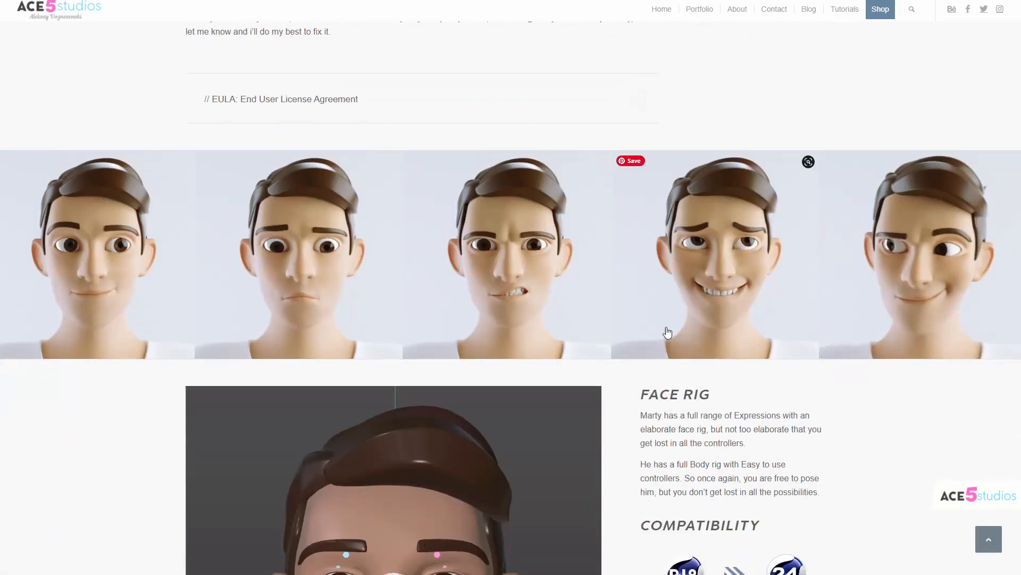
scroll("down", 3)
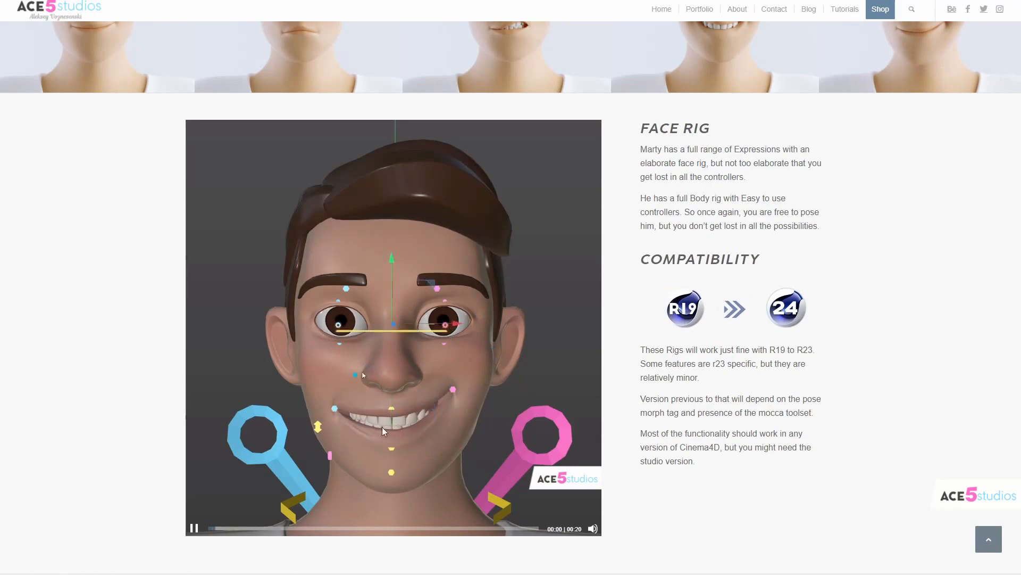
scroll("down", 3)
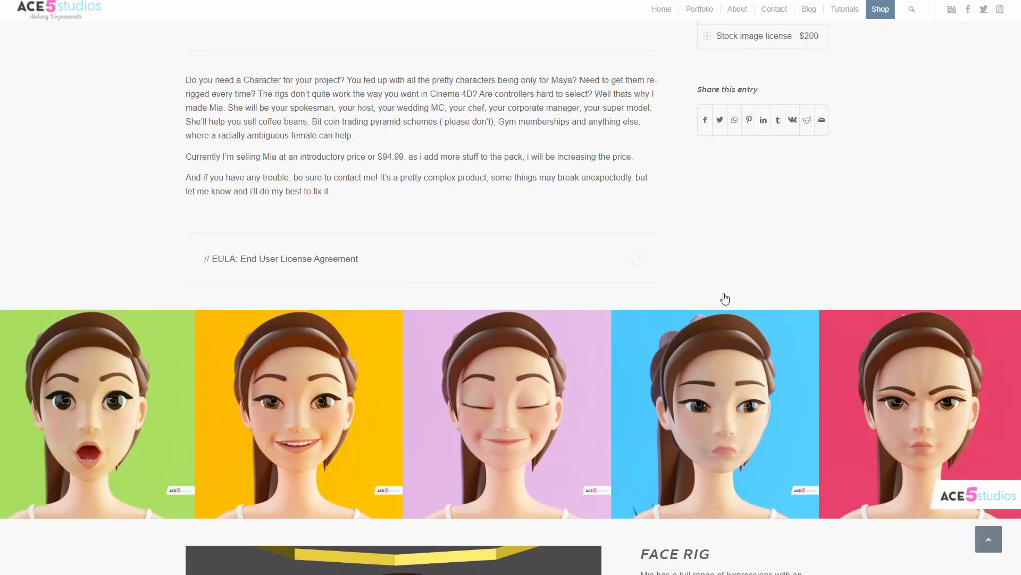
scroll("down", 3)
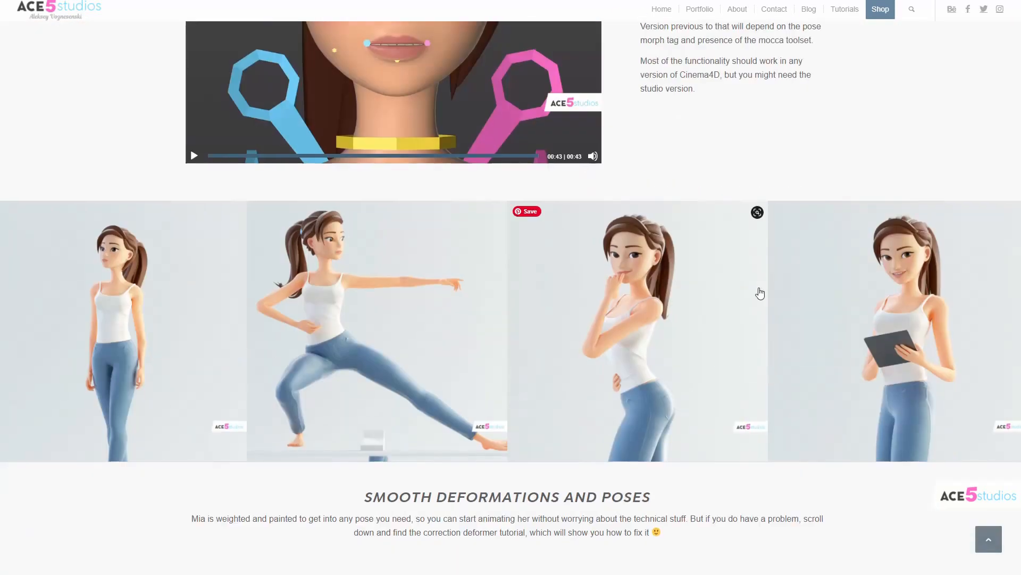
scroll("down", 3)
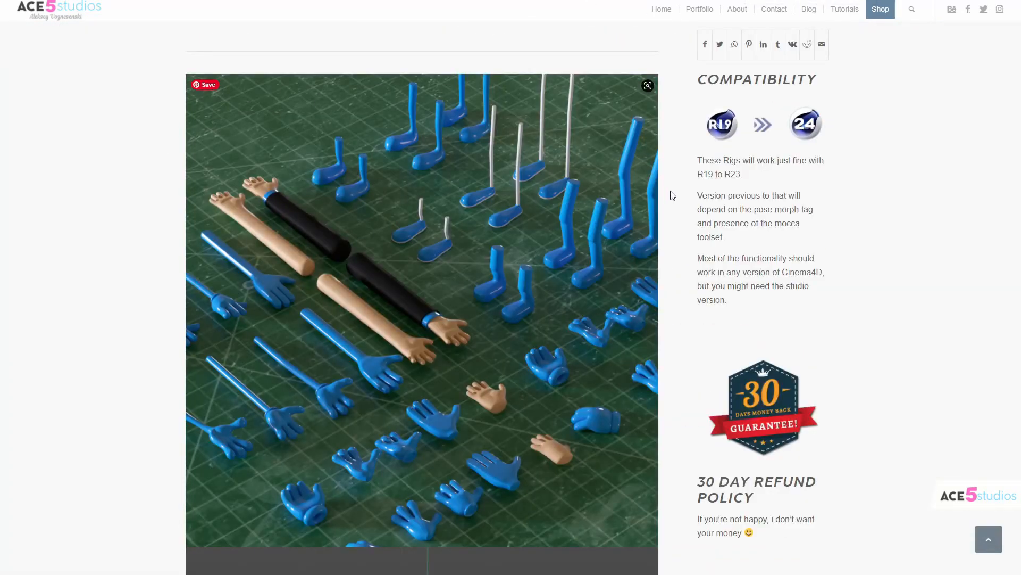
scroll("down", 3)
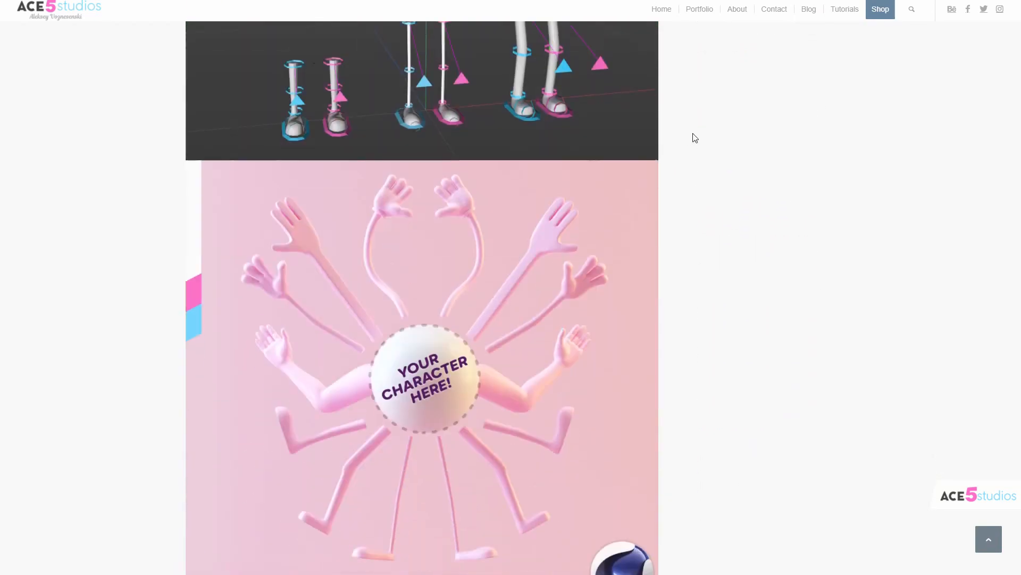
scroll("down", 3)
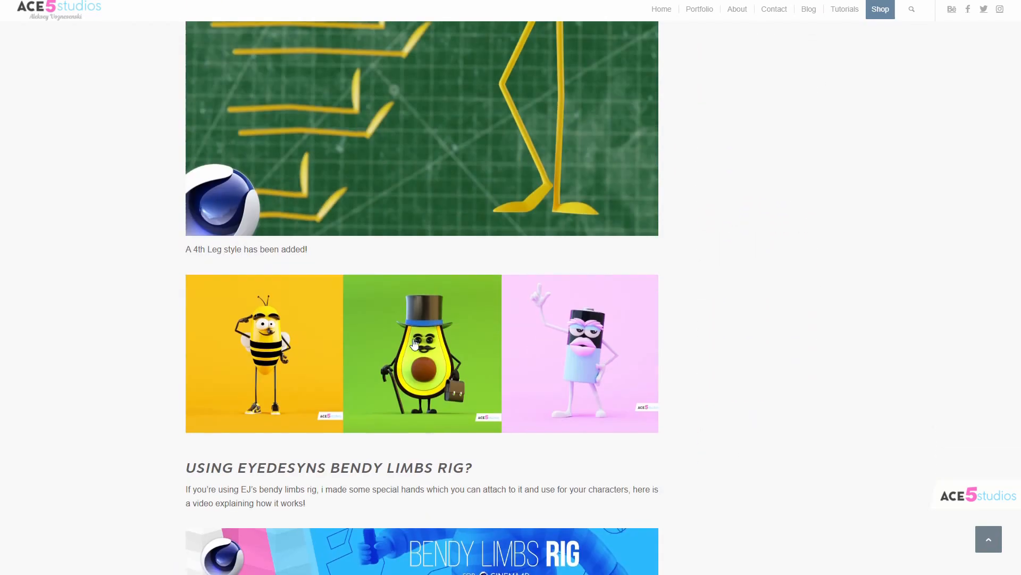
scroll("down", 3)
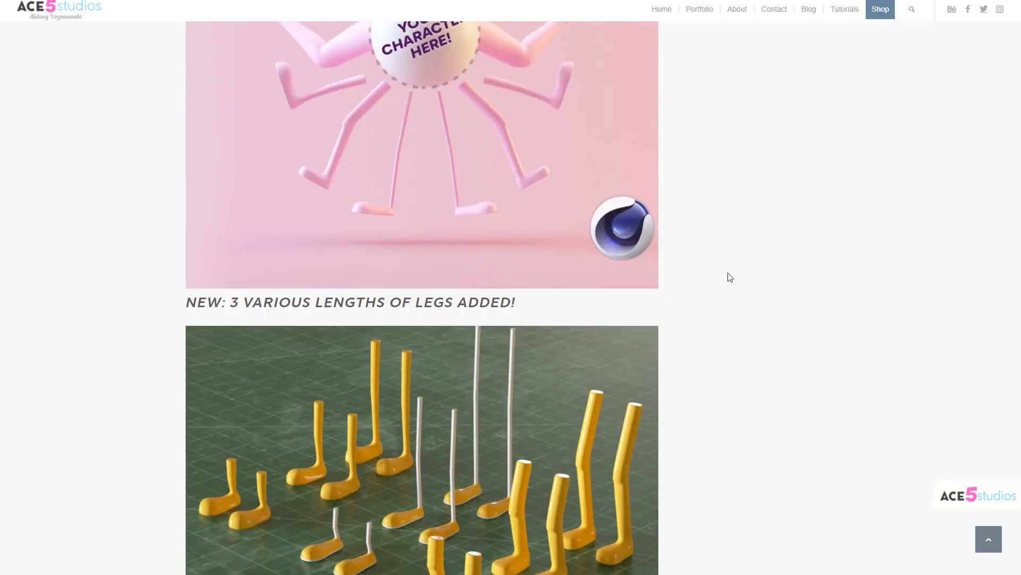
scroll("down", 3)
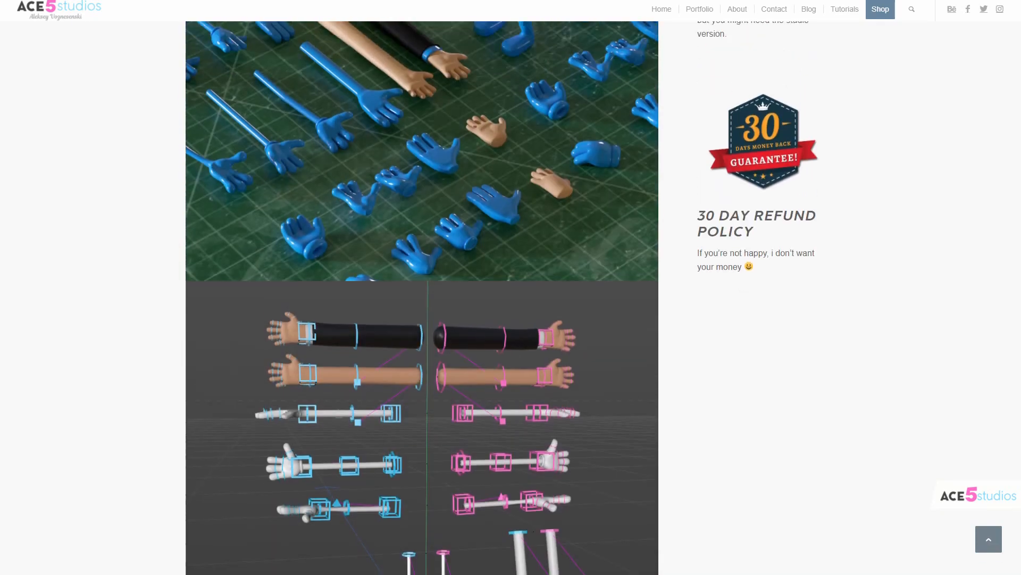
Scroll the Ace5 Studios 5J Bundle rigged characters page, priced at $44.99.
scroll("up", 3)
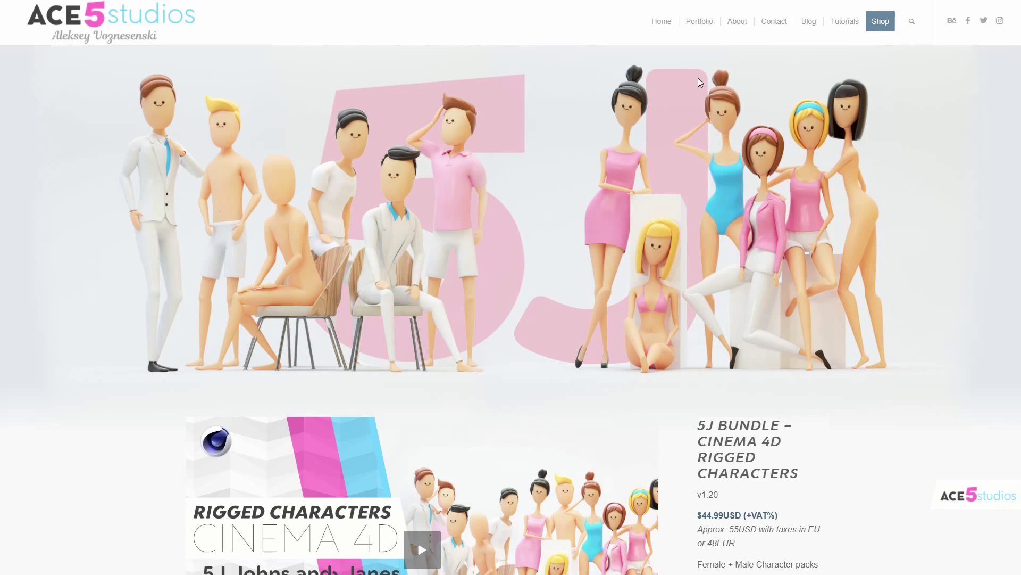
mouse_move(668, 172)
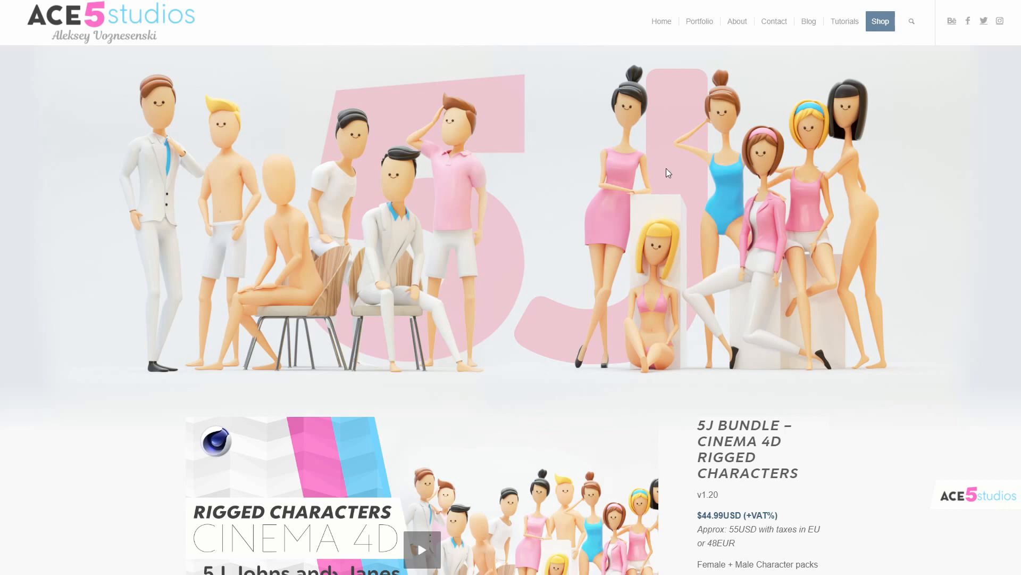
mouse_move(635, 219)
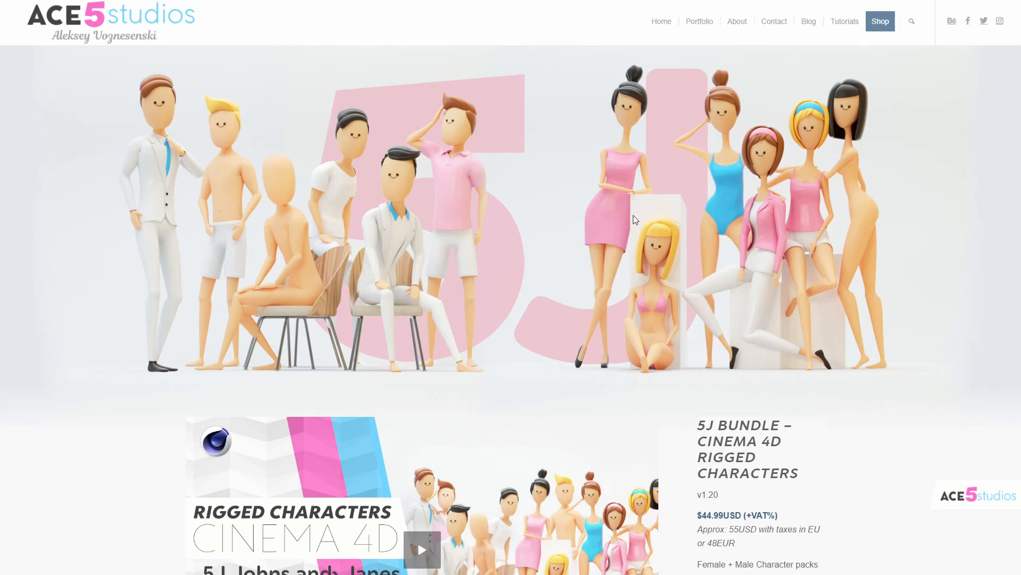
mouse_move(519, 510)
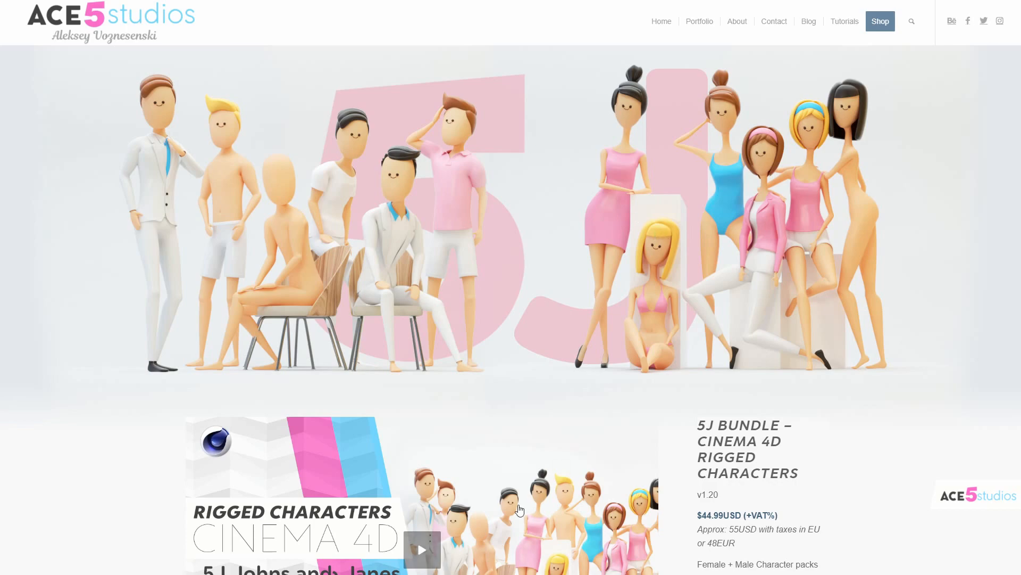